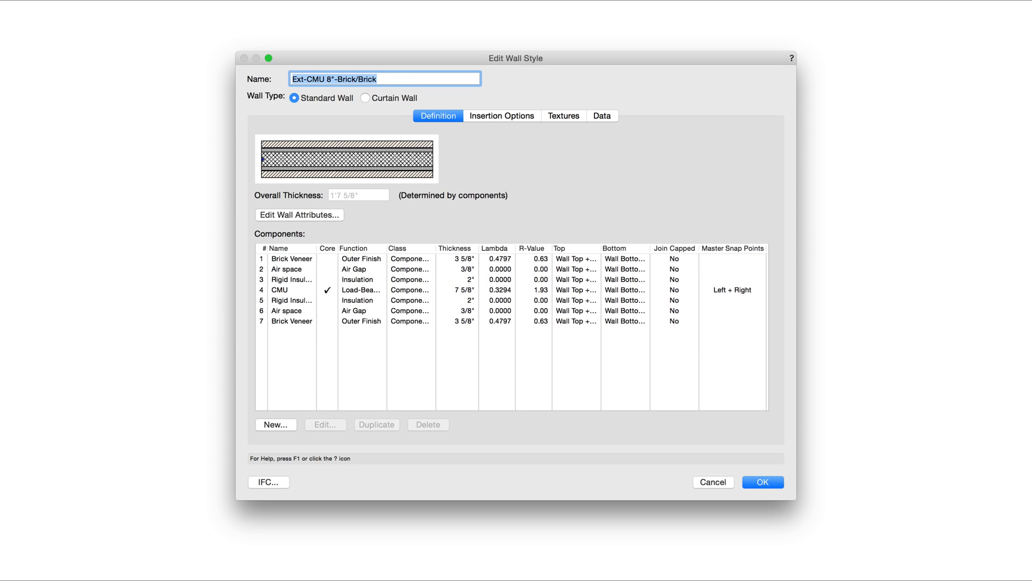
Add a new wall component whose fill, texture and pens follow the class.
{"action": "left_click", "coordinate": [291, 258]}
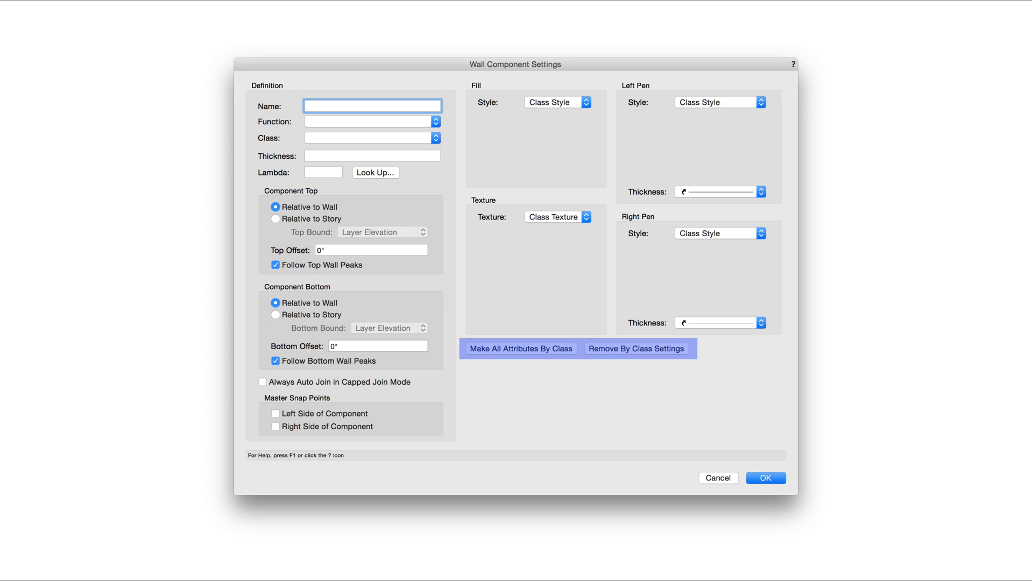
{"action": "left_click", "coordinate": [765, 477]}
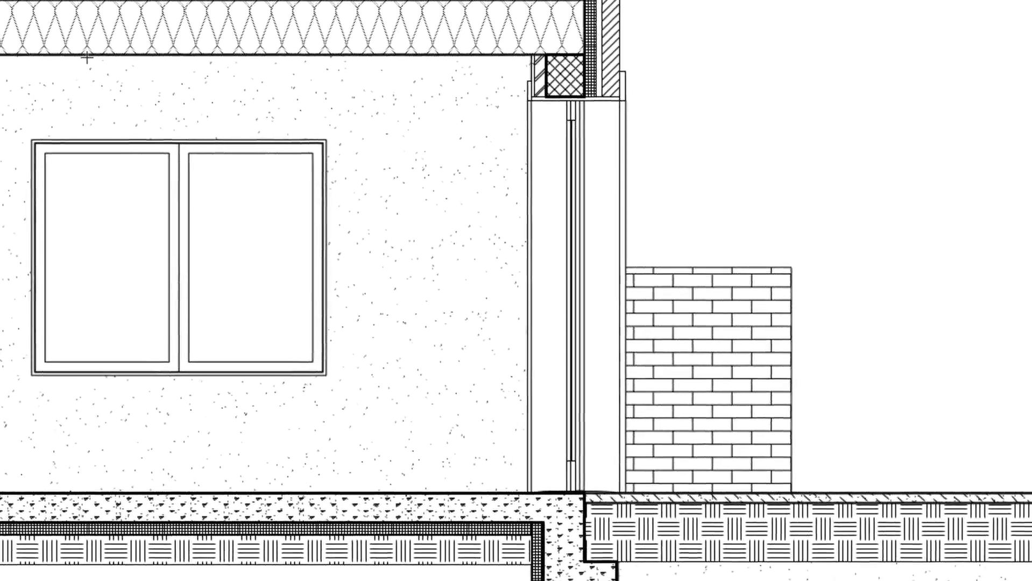